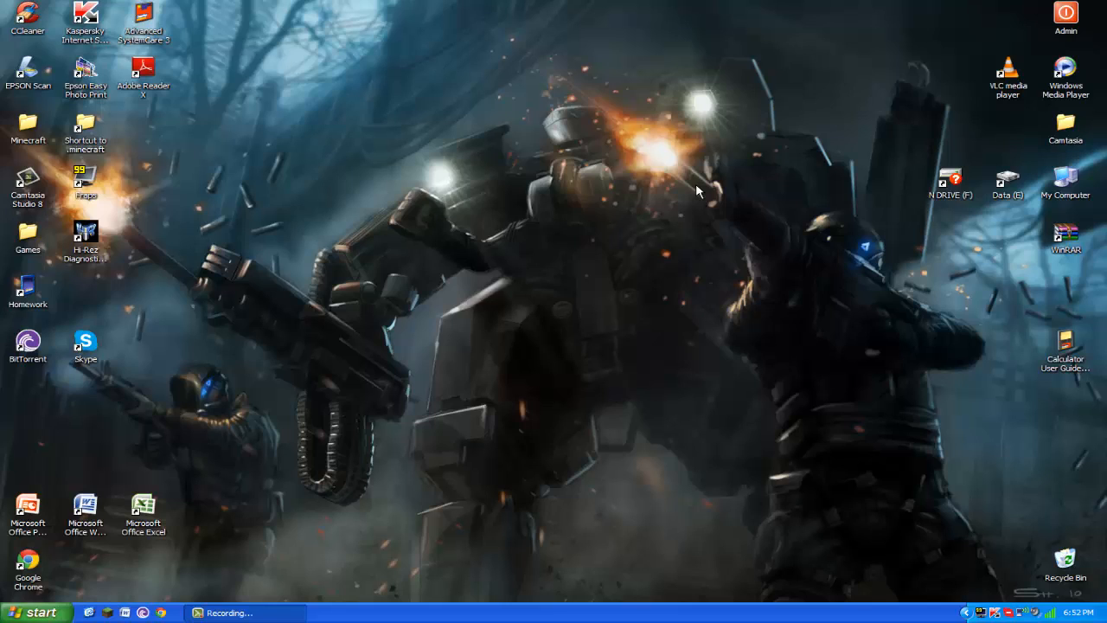
{"action": "mouse_move", "coordinate": [739, 197]}
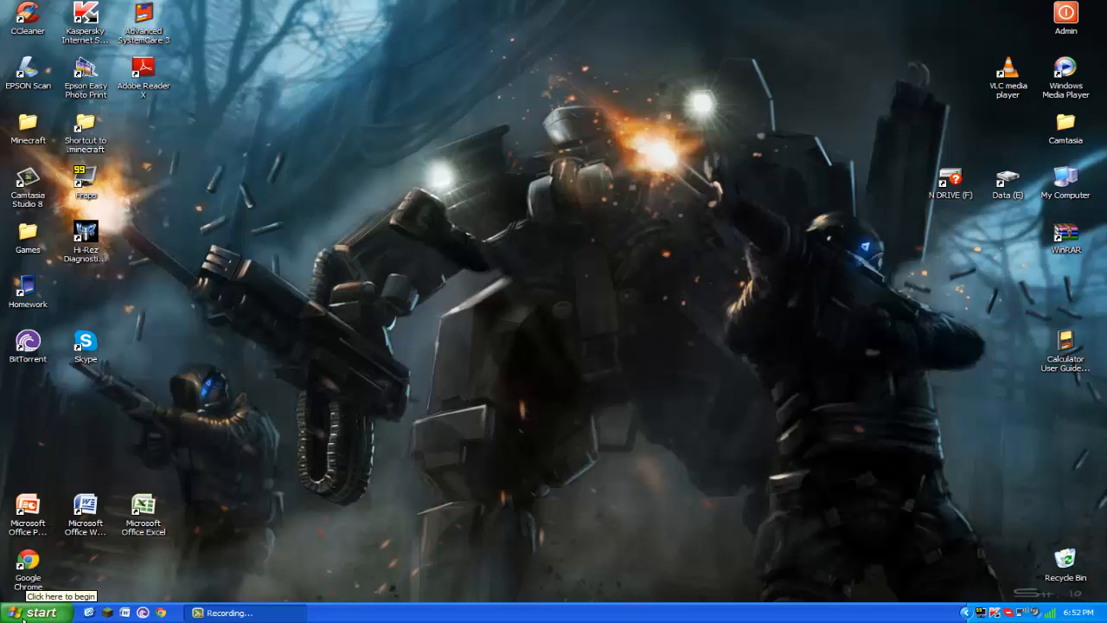
Open the Start menu to reach the Control Panel
{"action": "left_click", "coordinate": [34, 609]}
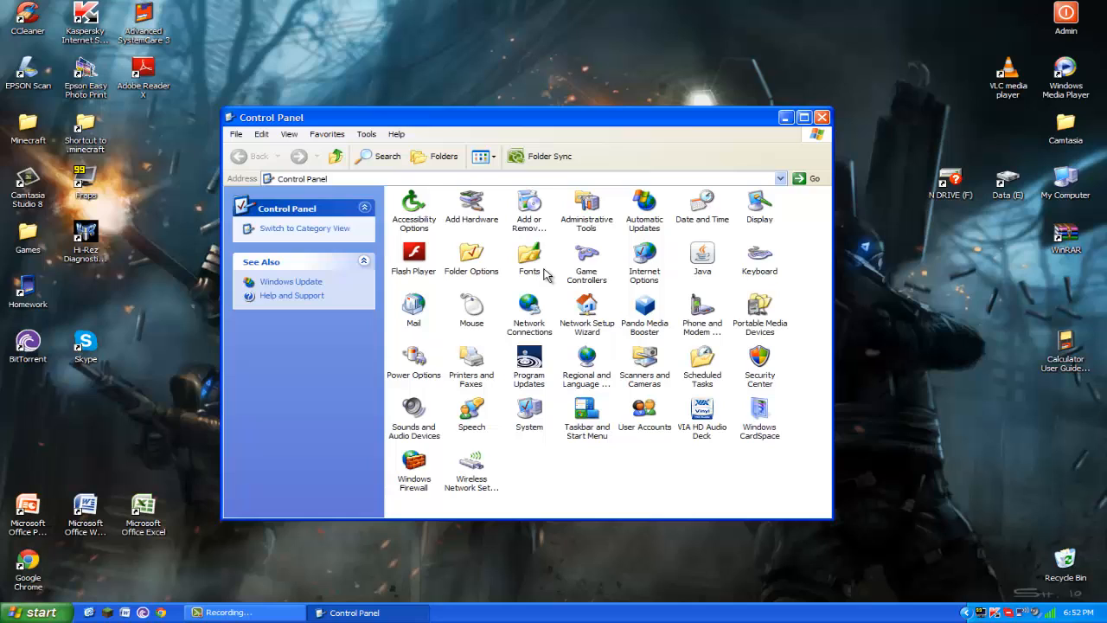
Open Sounds and Audio Devices and go to the Voice settings
{"action": "double_click", "coordinate": [413, 411]}
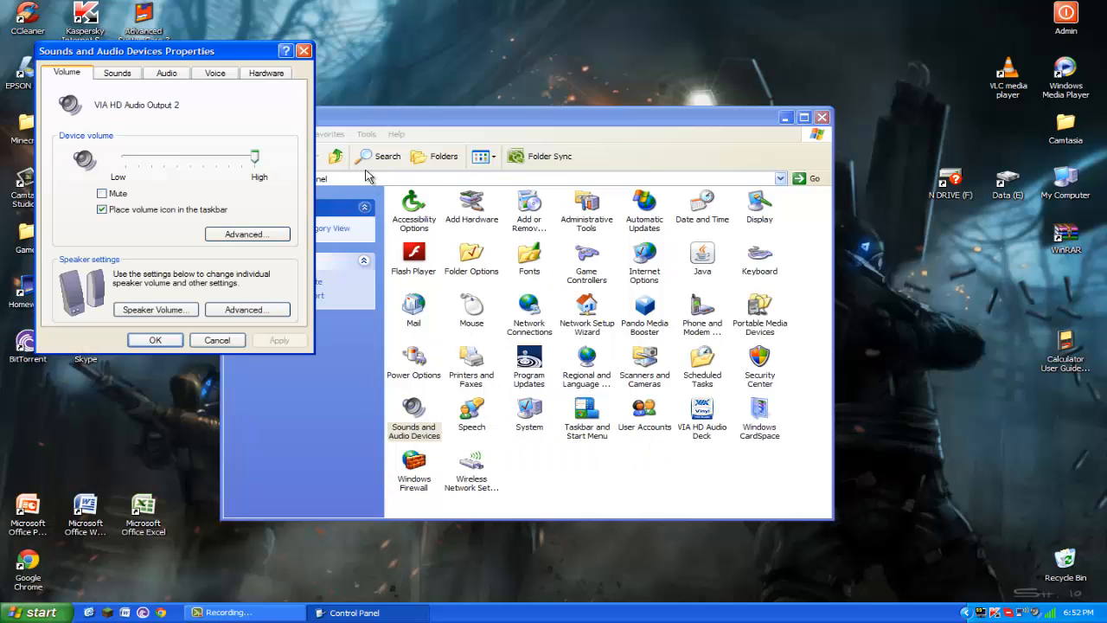
{"action": "left_click", "coordinate": [166, 73]}
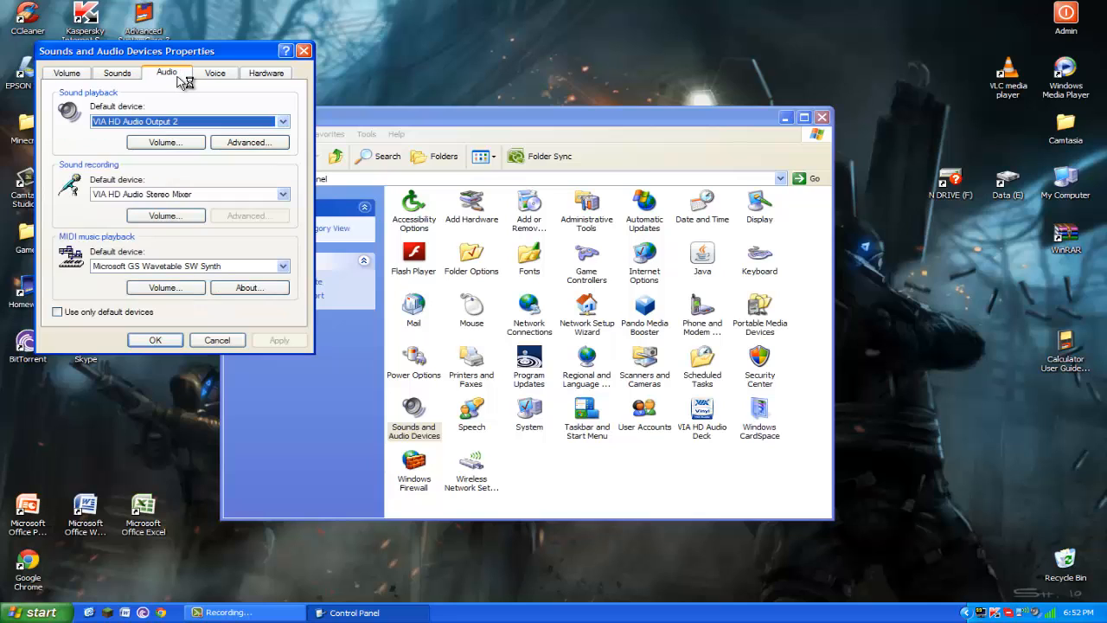
{"action": "left_click", "coordinate": [214, 73]}
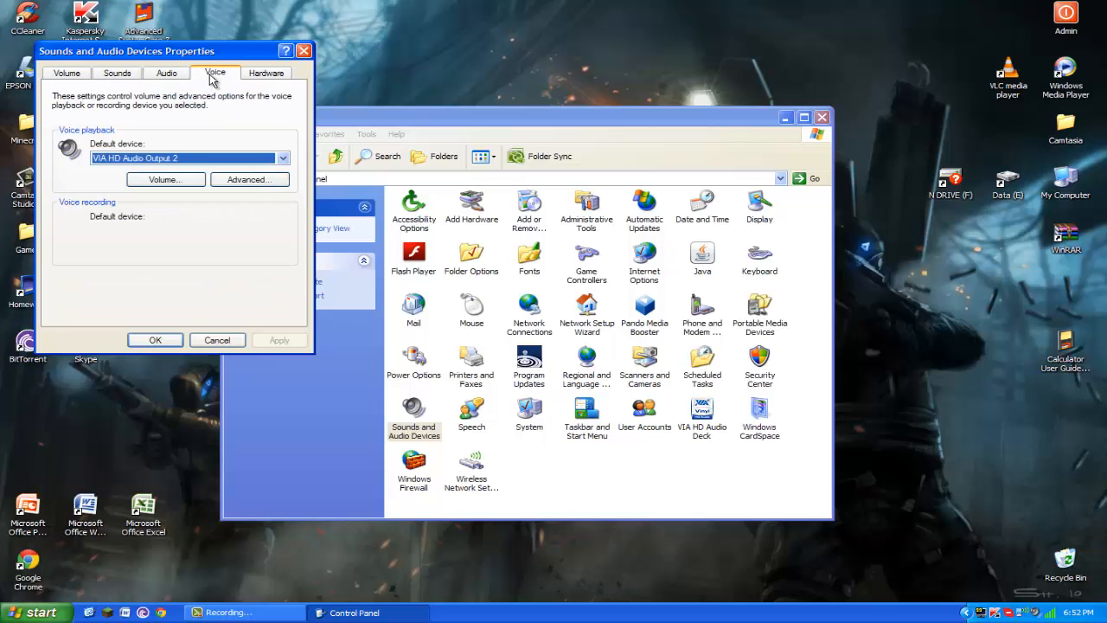
Set the voice recording default device to VIA HD Audio Stereo Mixer
{"action": "left_click", "coordinate": [282, 231]}
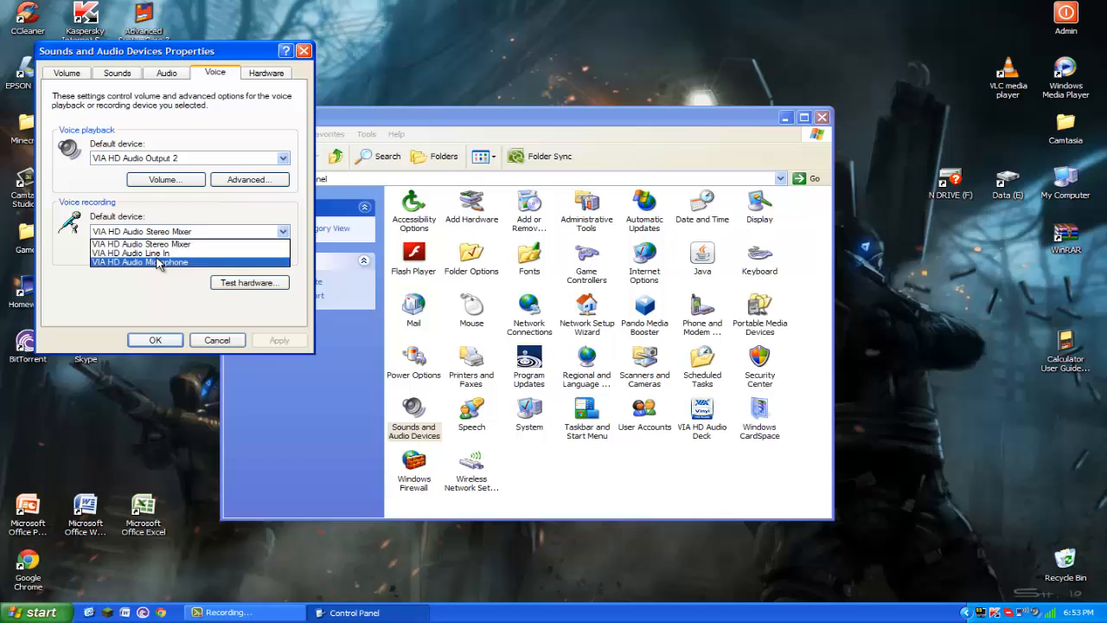
{"action": "left_click", "coordinate": [139, 261]}
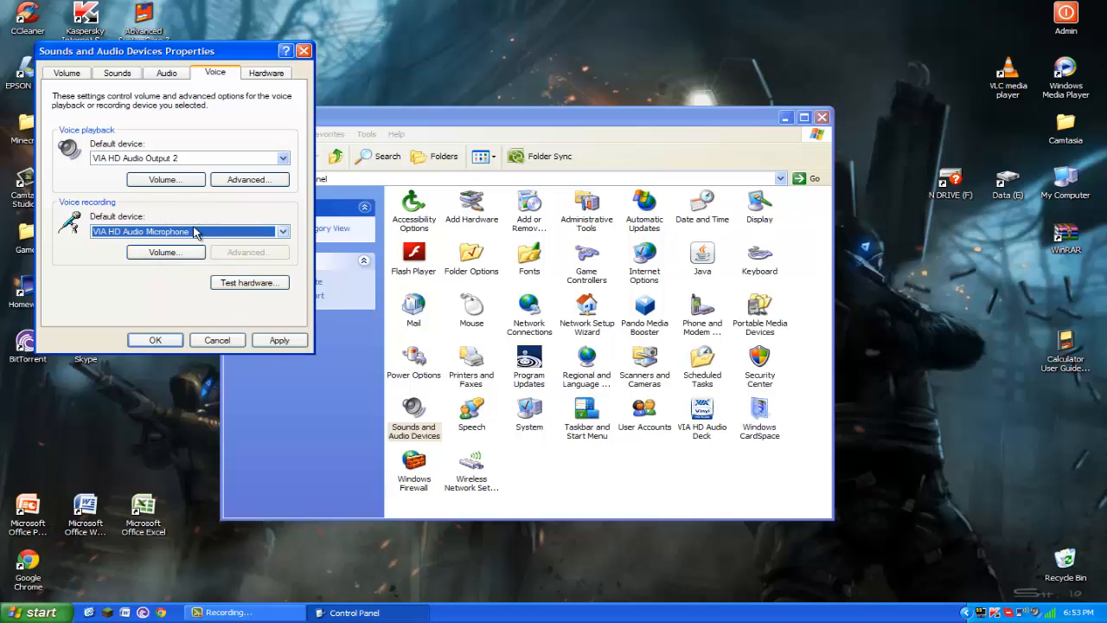
{"action": "mouse_move", "coordinate": [186, 251]}
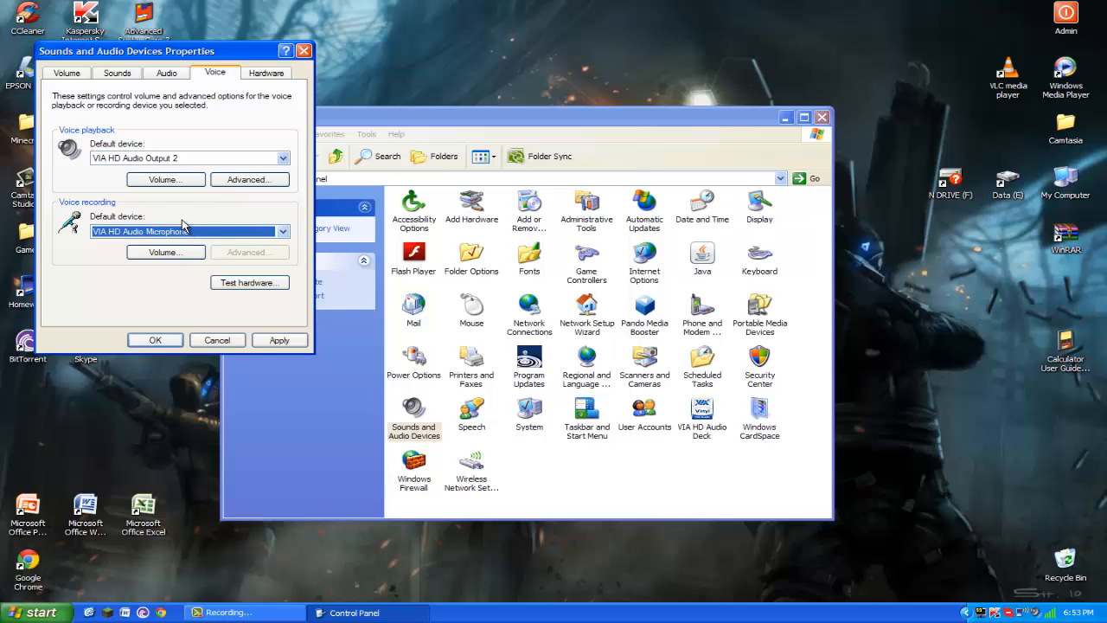
{"action": "left_click", "coordinate": [281, 230]}
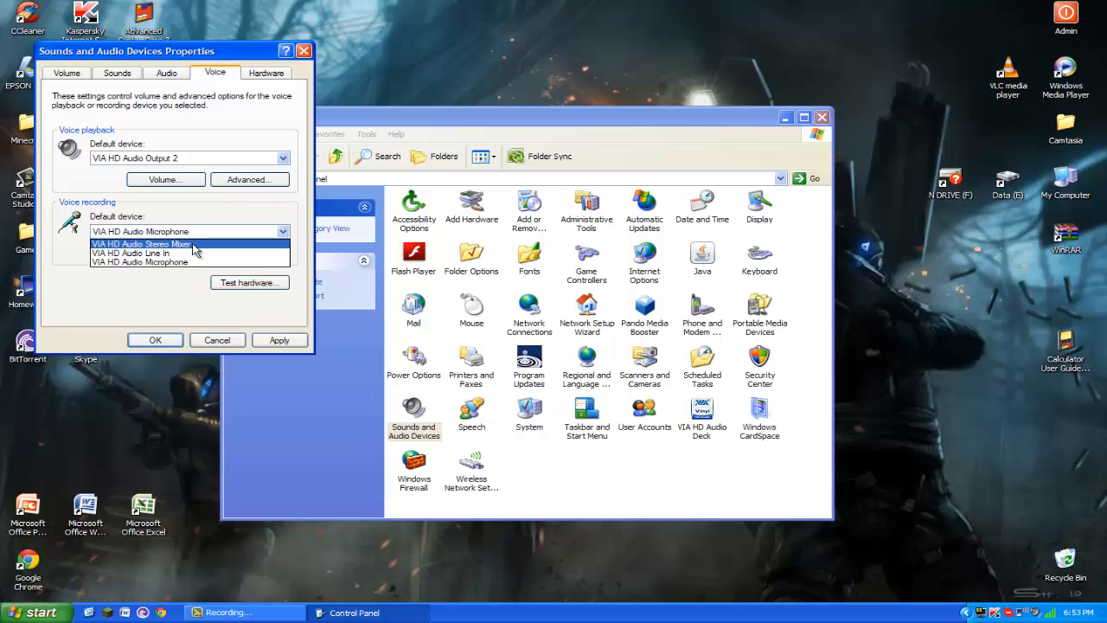
{"action": "left_click", "coordinate": [141, 244]}
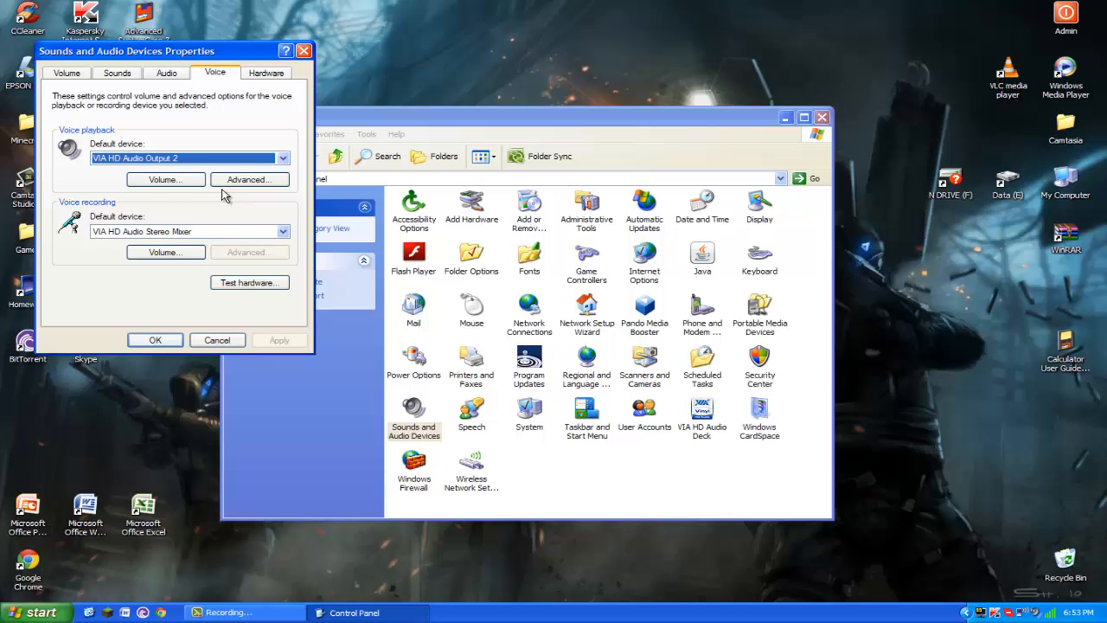
{"action": "mouse_move", "coordinate": [215, 221]}
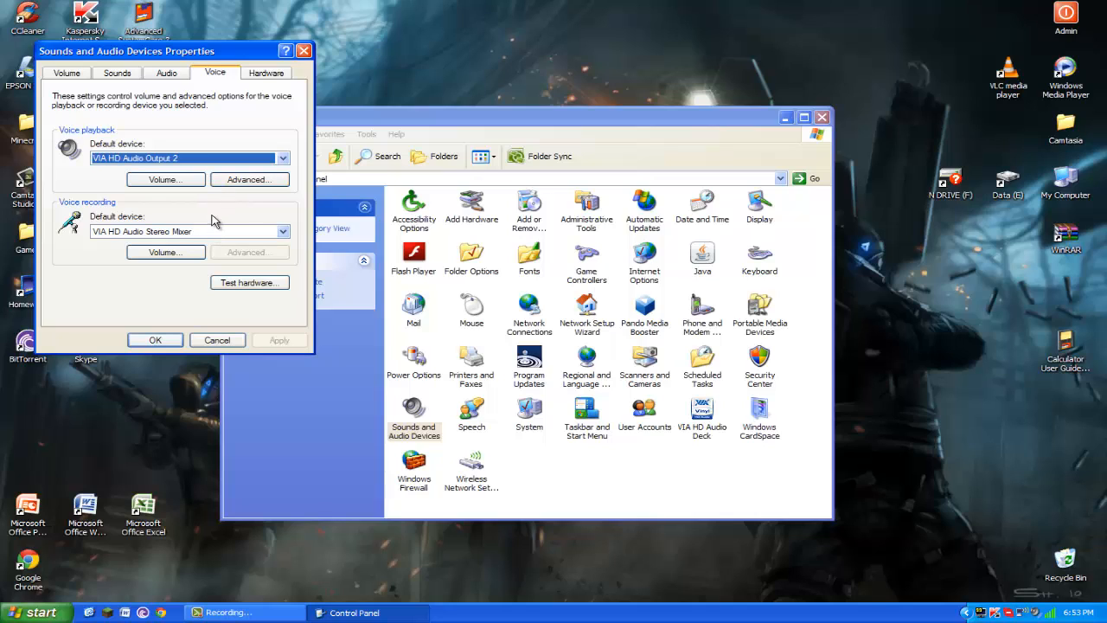
{"action": "mouse_move", "coordinate": [286, 226]}
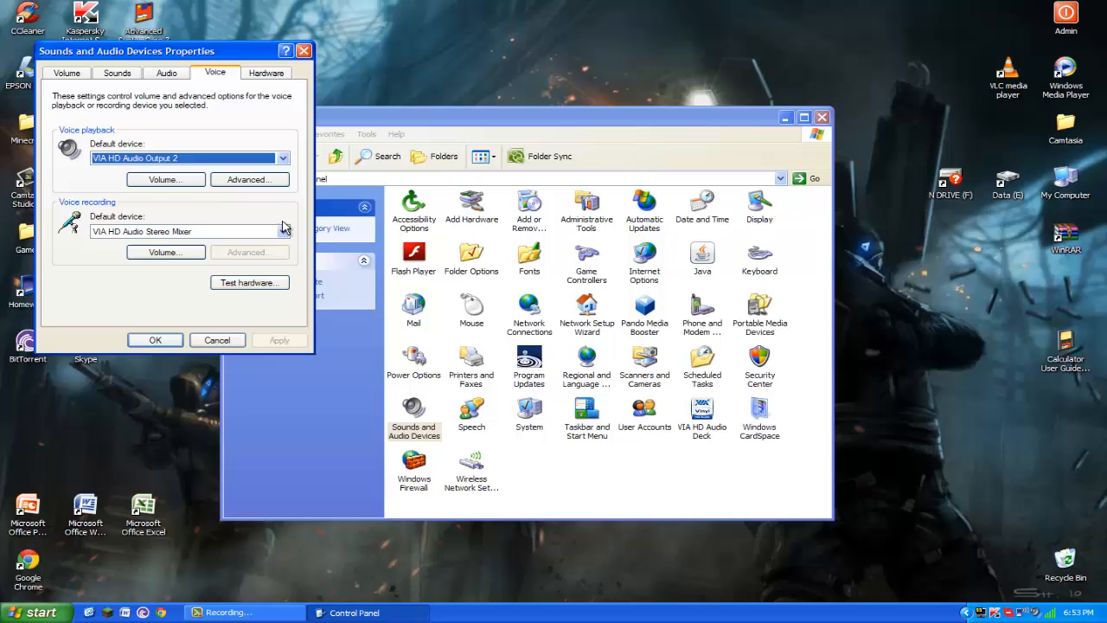
{"action": "mouse_move", "coordinate": [527, 281]}
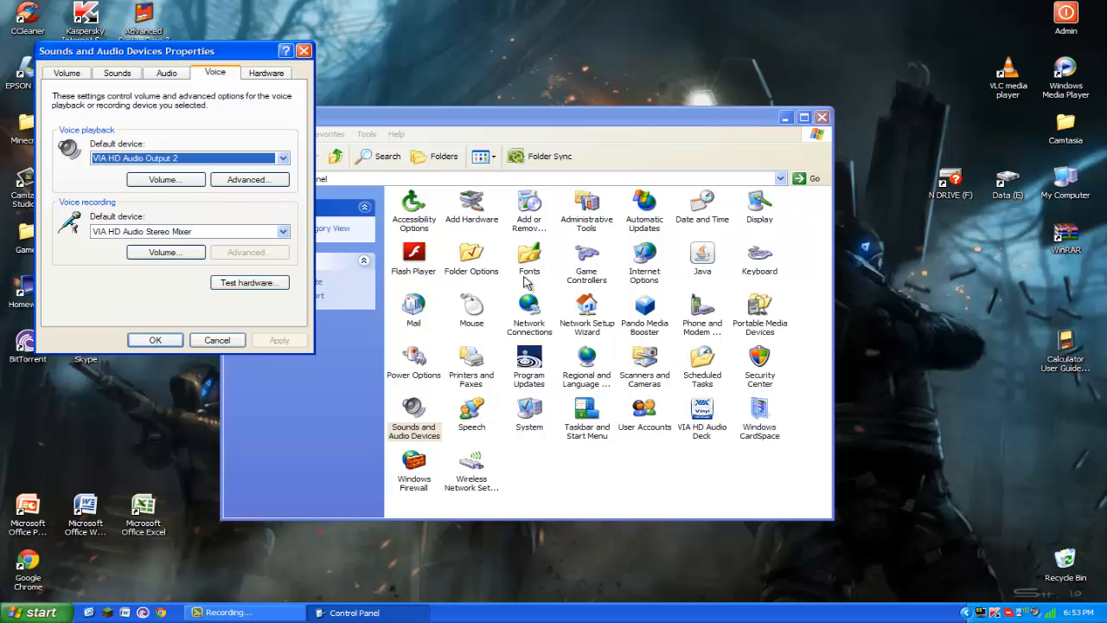
{"action": "mouse_move", "coordinate": [316, 246]}
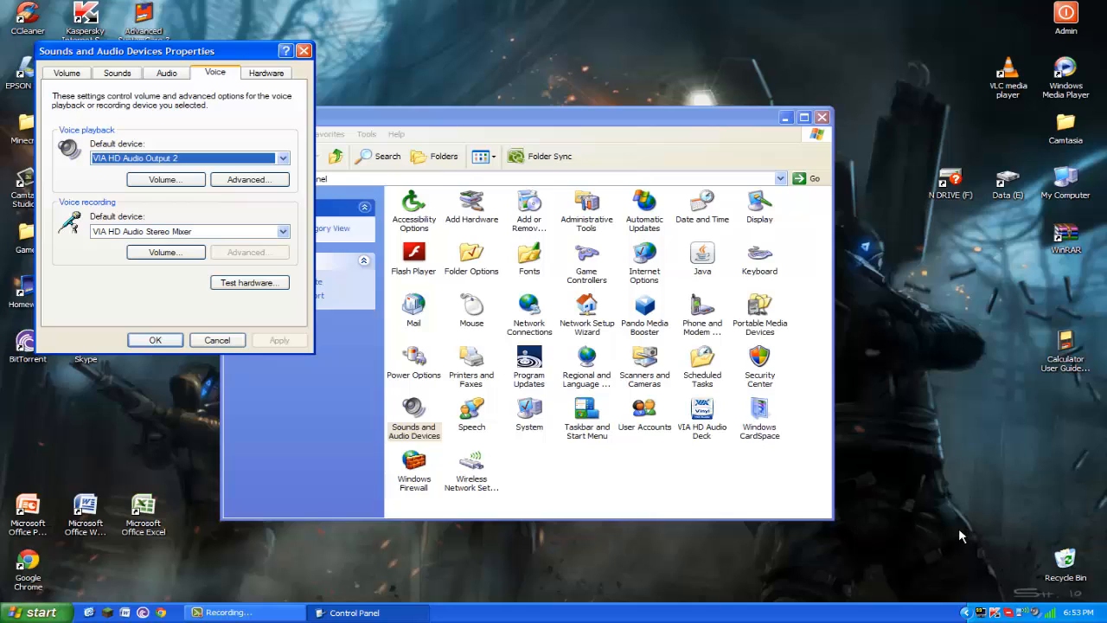
{"action": "mouse_move", "coordinate": [1033, 614]}
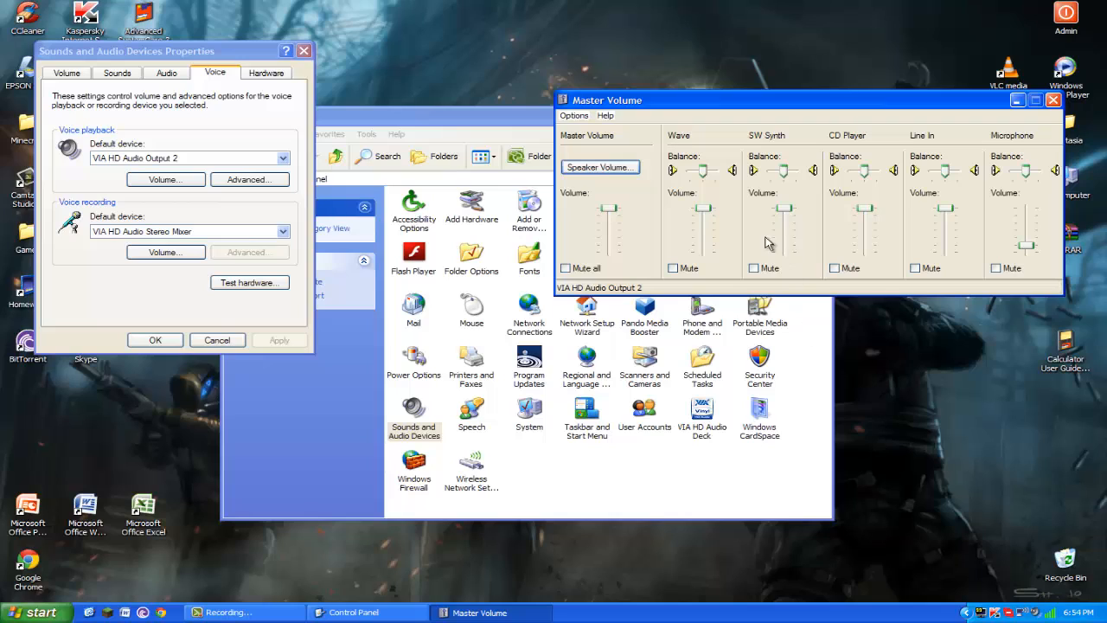
{"action": "mouse_move", "coordinate": [743, 209]}
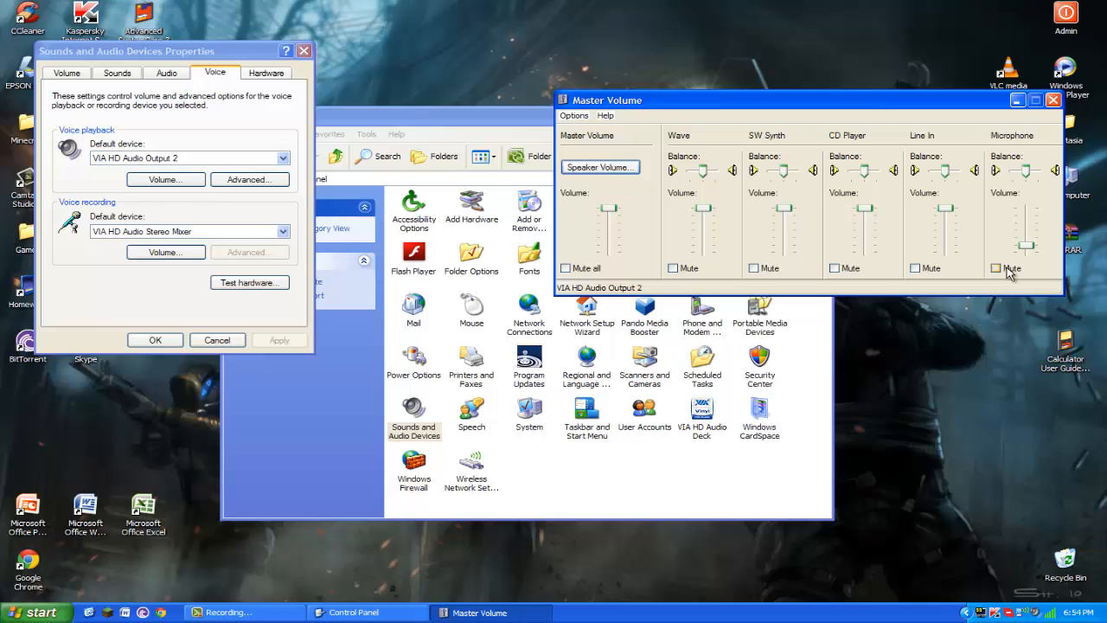
Mute the Microphone channel in Master Volume, then unmute it
{"action": "left_click", "coordinate": [997, 268]}
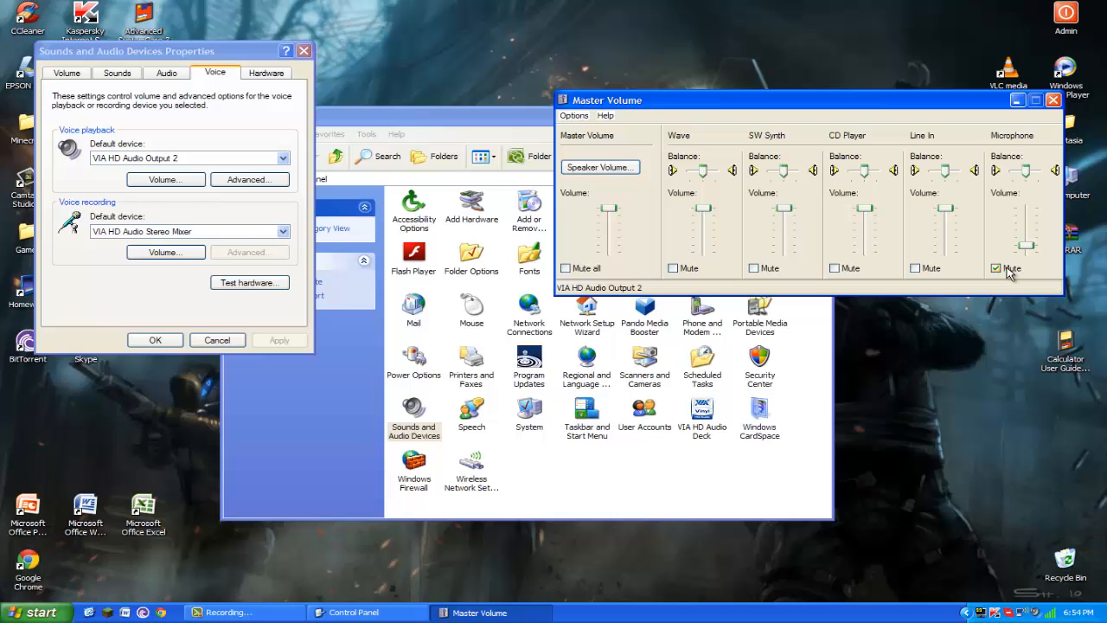
{"action": "left_click", "coordinate": [998, 267]}
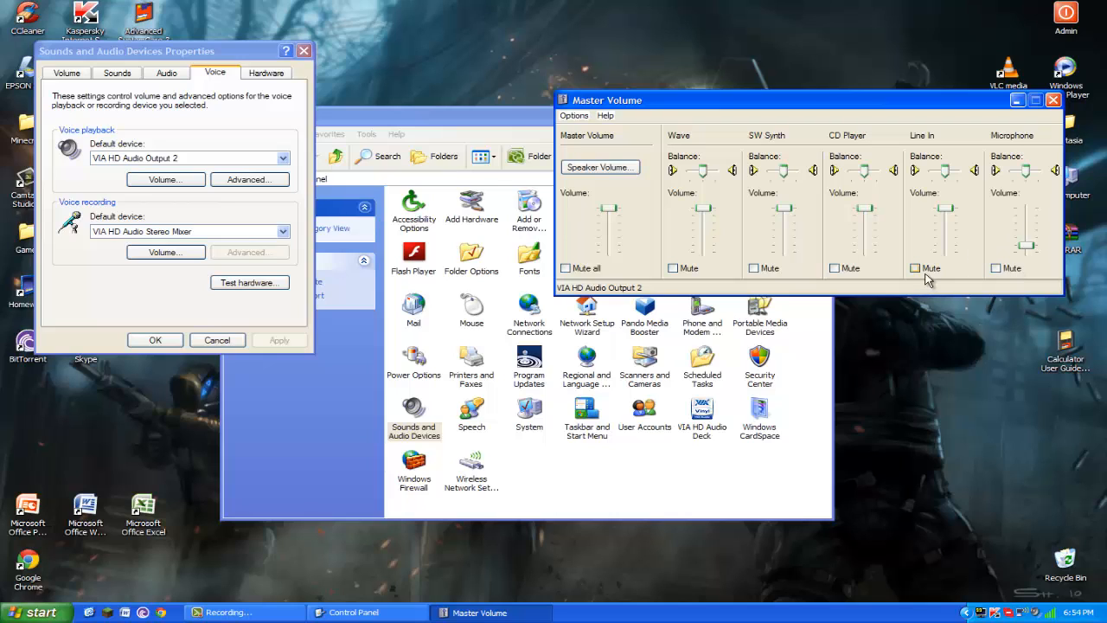
{"action": "mouse_move", "coordinate": [940, 271]}
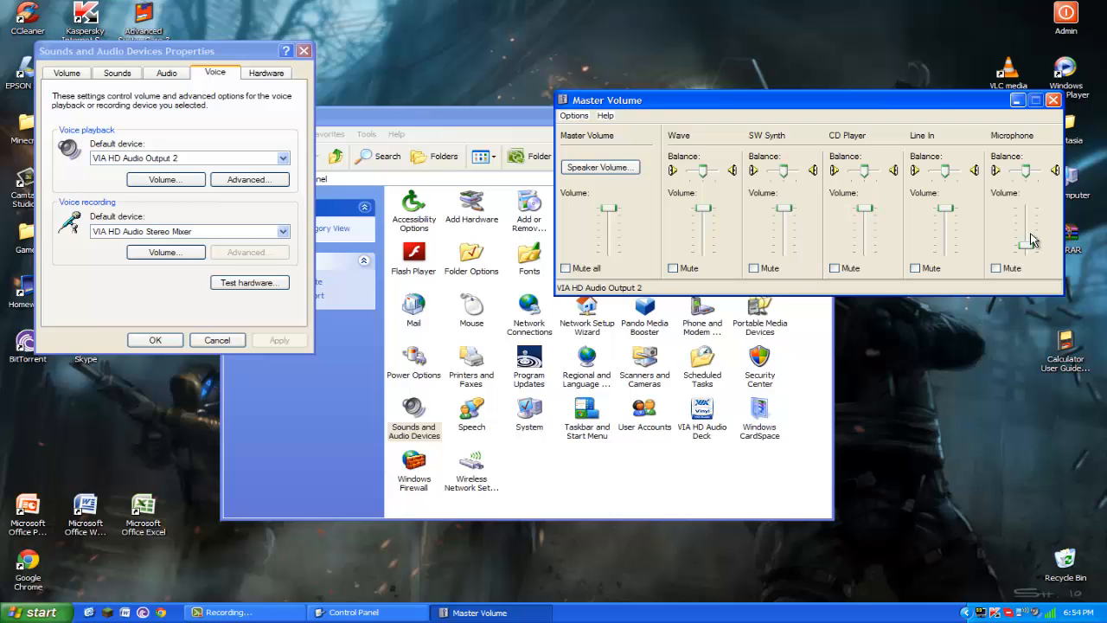
{"action": "mouse_move", "coordinate": [1018, 242]}
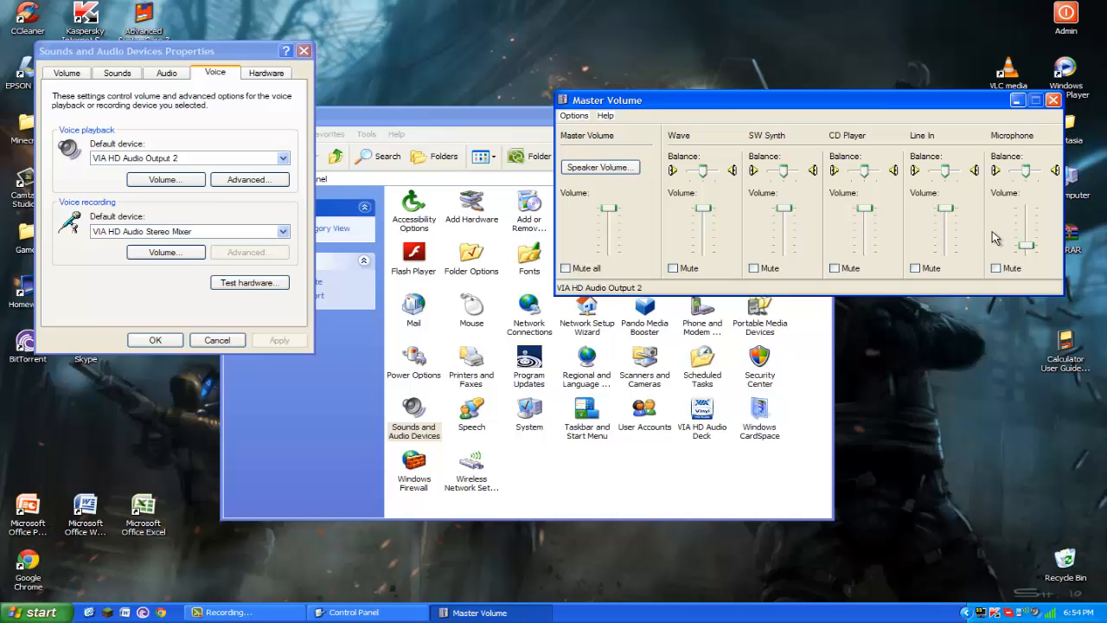
{"action": "mouse_move", "coordinate": [994, 231]}
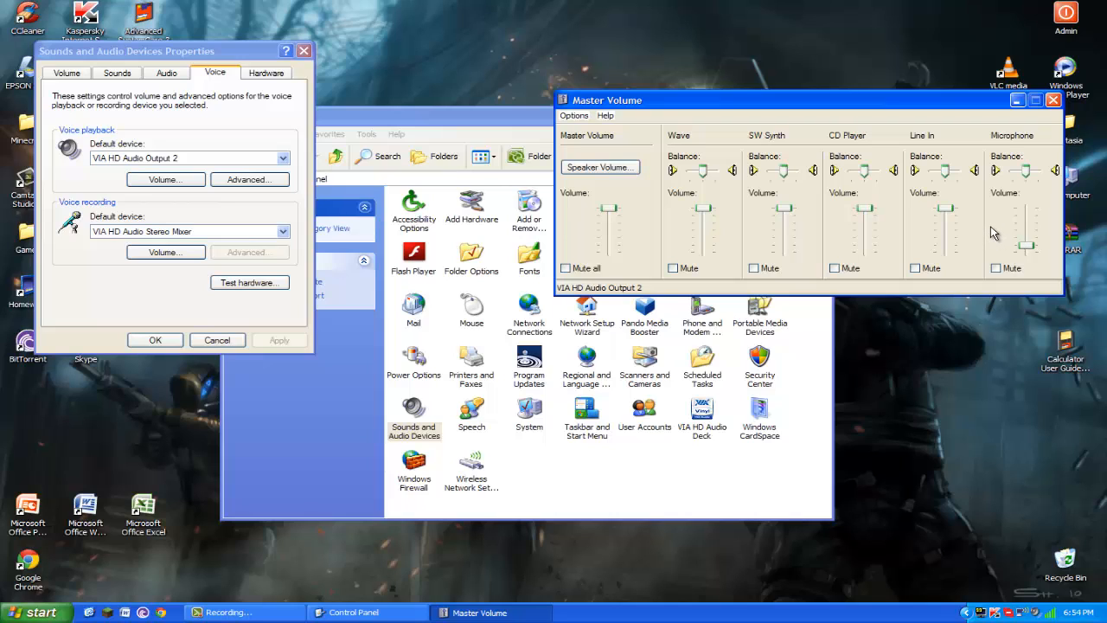
{"action": "mouse_move", "coordinate": [980, 218]}
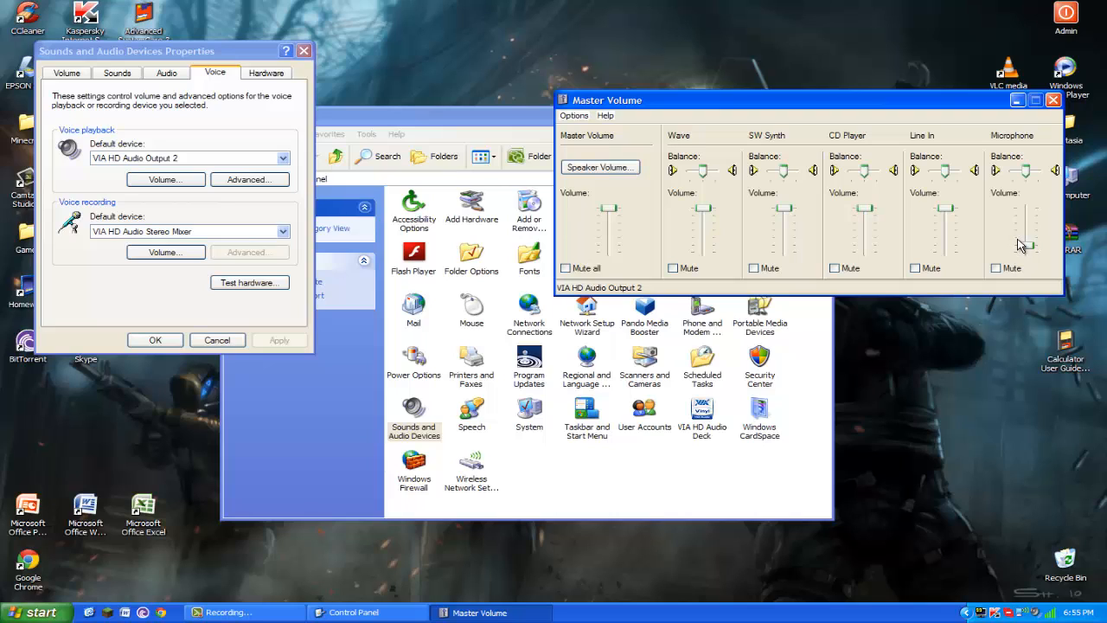
{"action": "mouse_move", "coordinate": [1012, 240]}
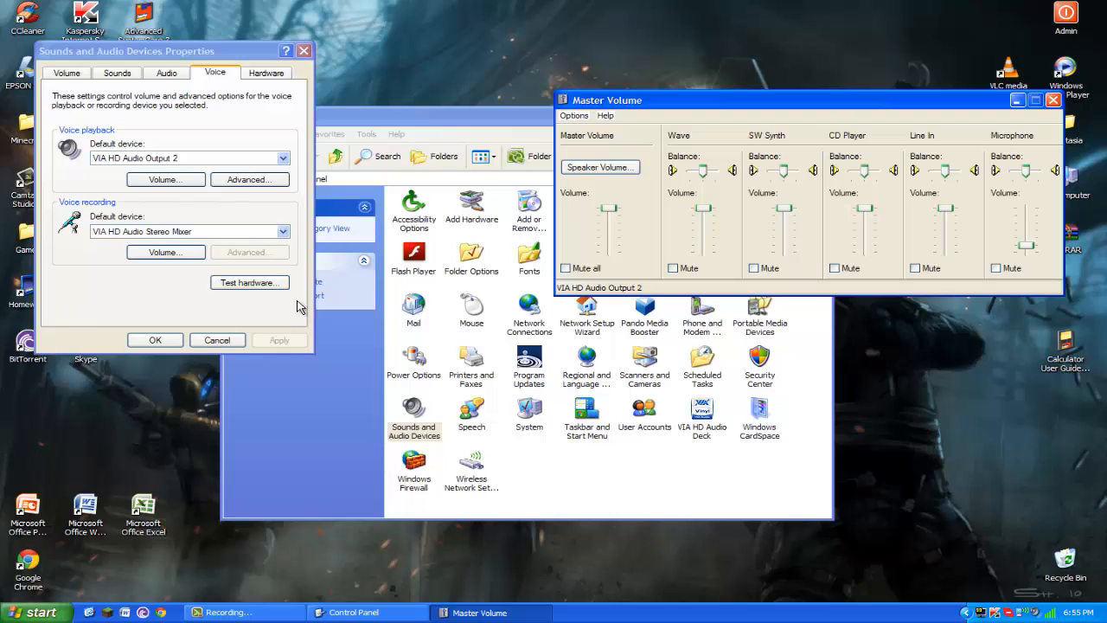
{"action": "mouse_move", "coordinate": [528, 271]}
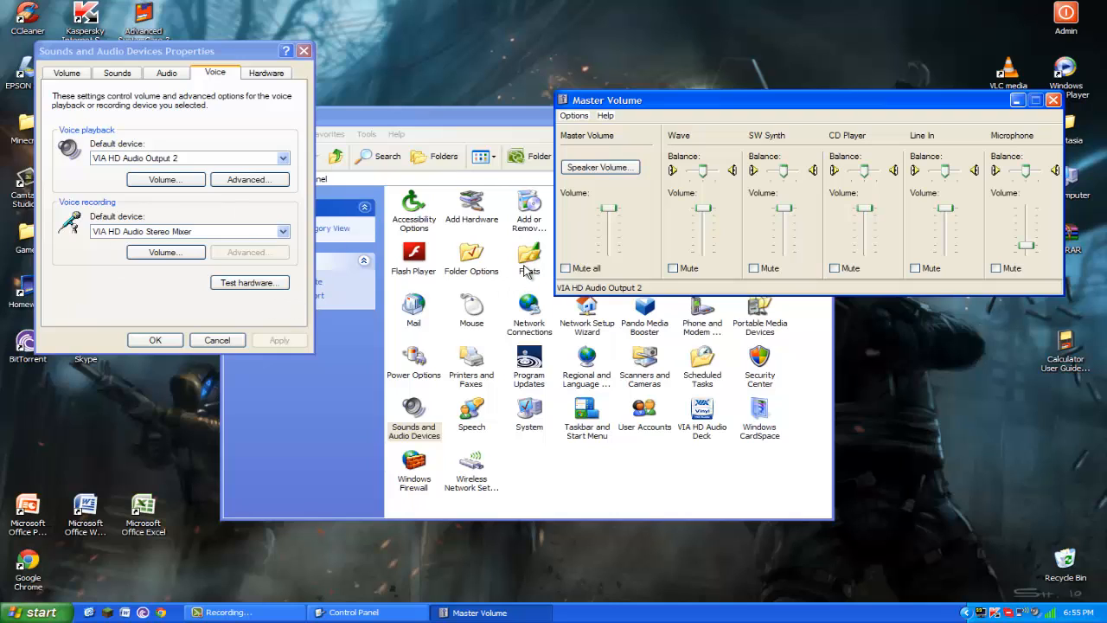
{"action": "mouse_move", "coordinate": [530, 272]}
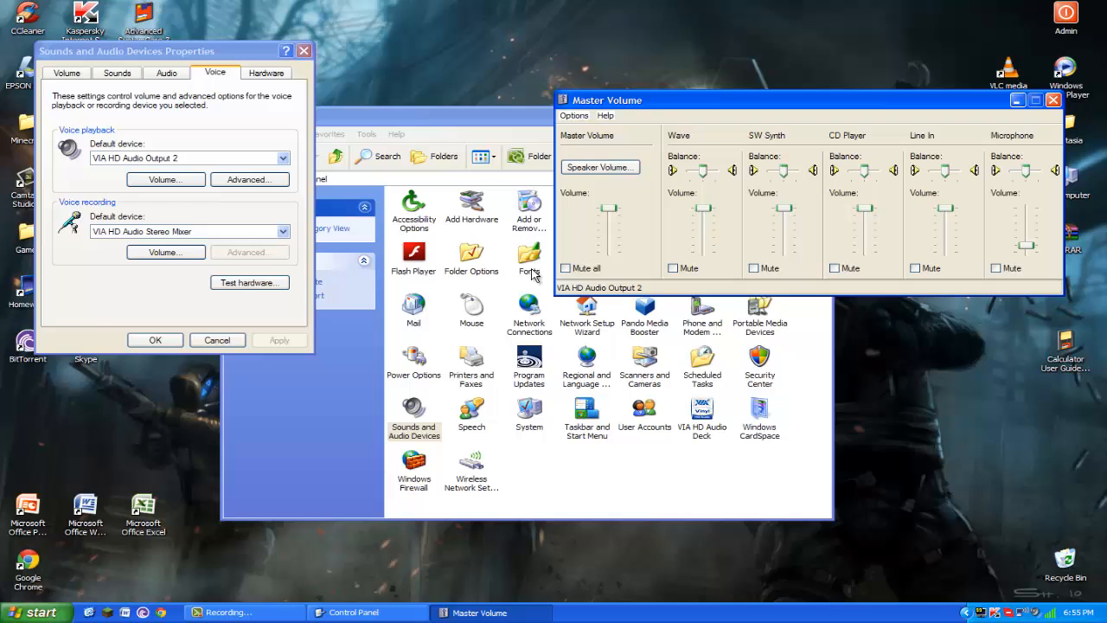